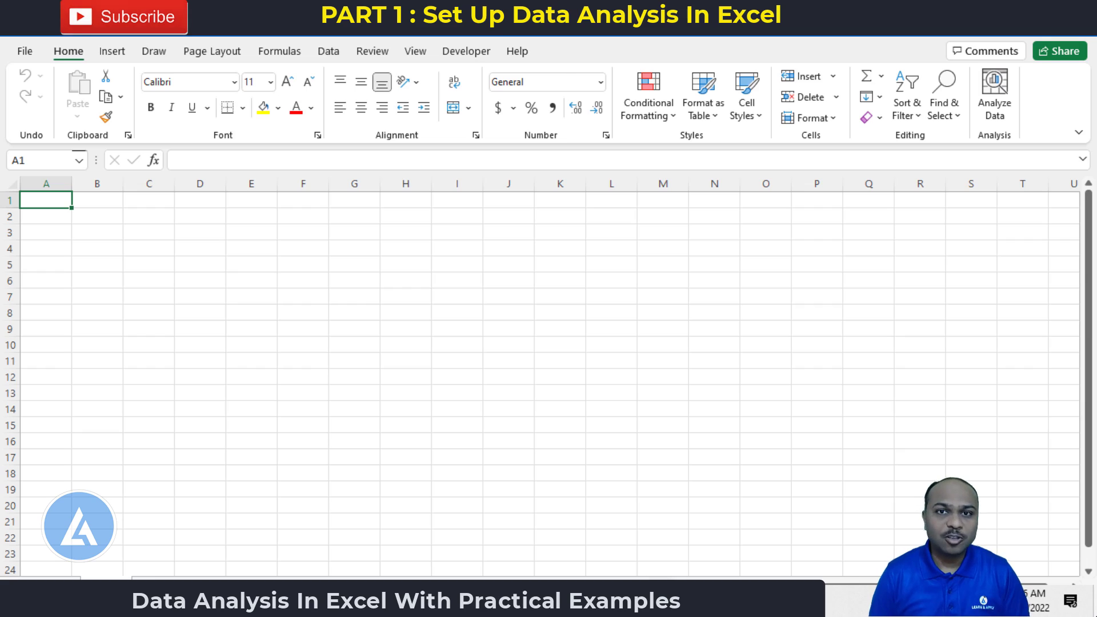
Check the Formulas tab, then the Data tab's Analyze group for Data Analysis and Solver
{"action": "left_click", "coordinate": [279, 51]}
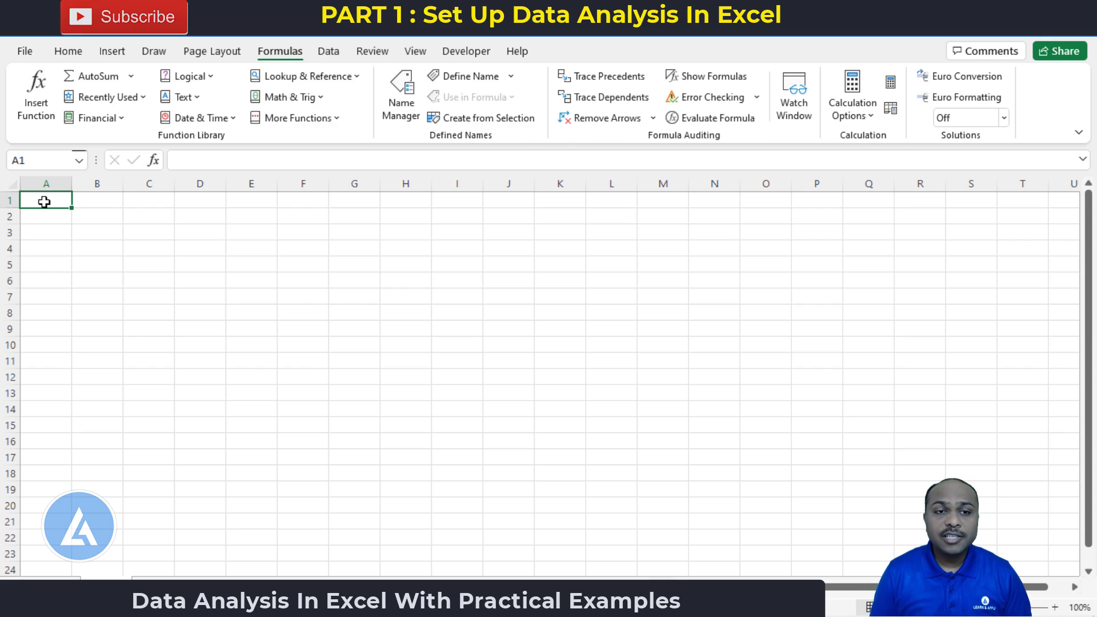
{"action": "left_click", "coordinate": [327, 50]}
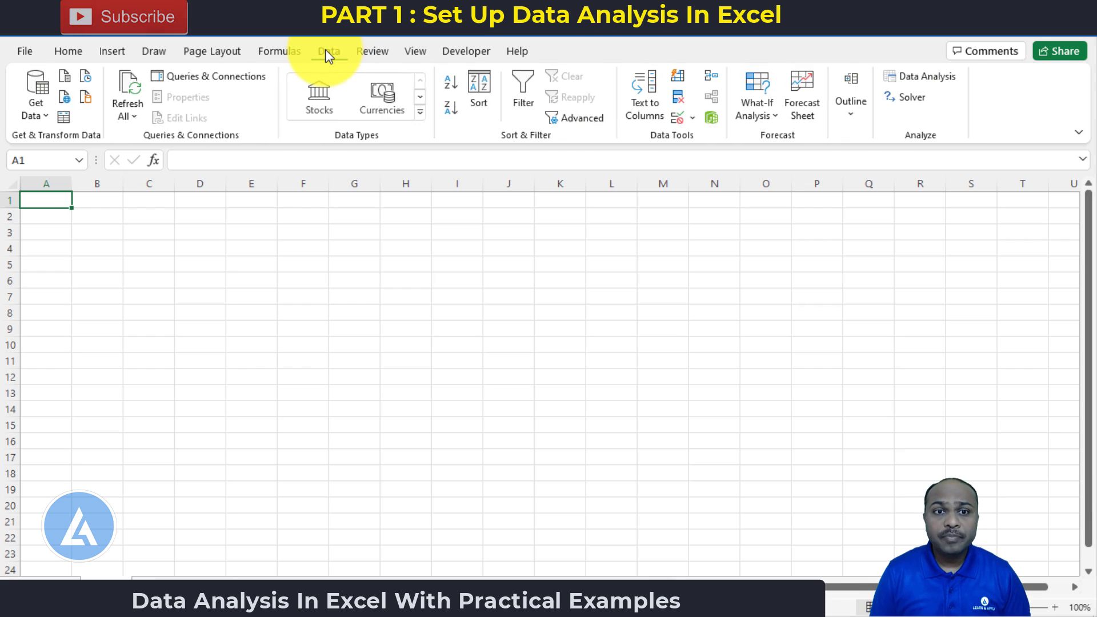
{"action": "mouse_move", "coordinate": [924, 119]}
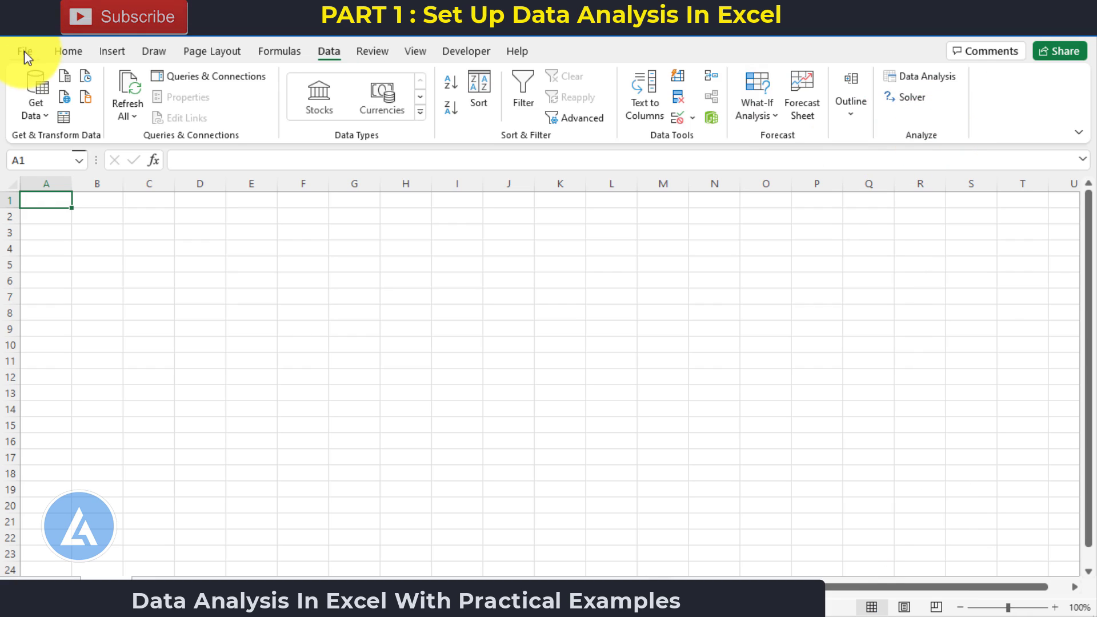
Open the Add-ins page of Excel Options from the File menu
{"action": "left_click", "coordinate": [26, 52]}
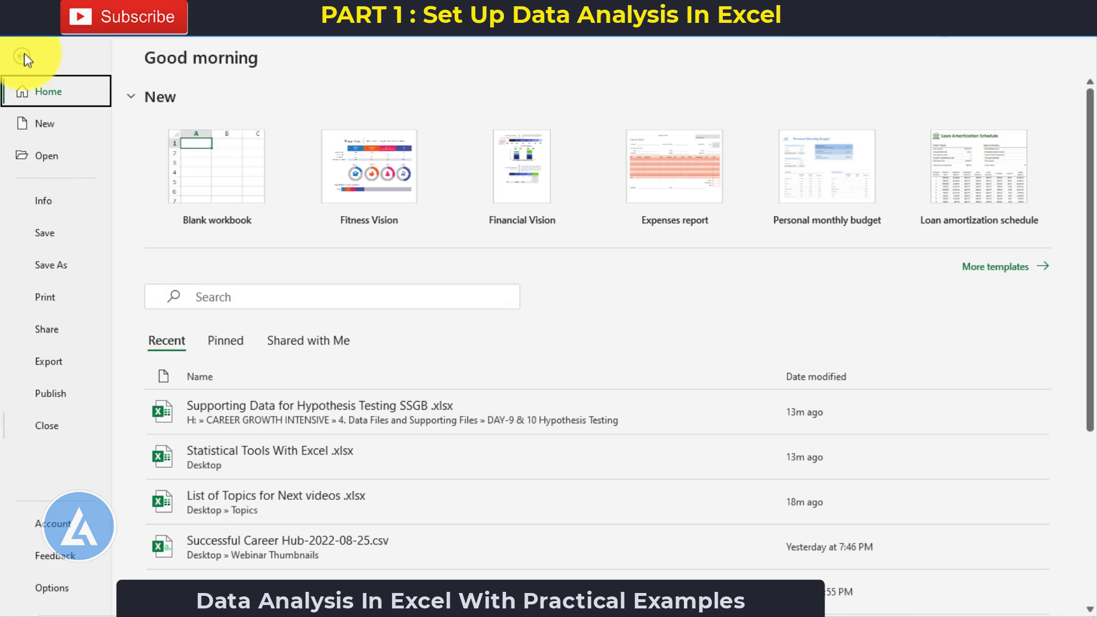
{"action": "left_click", "coordinate": [52, 588]}
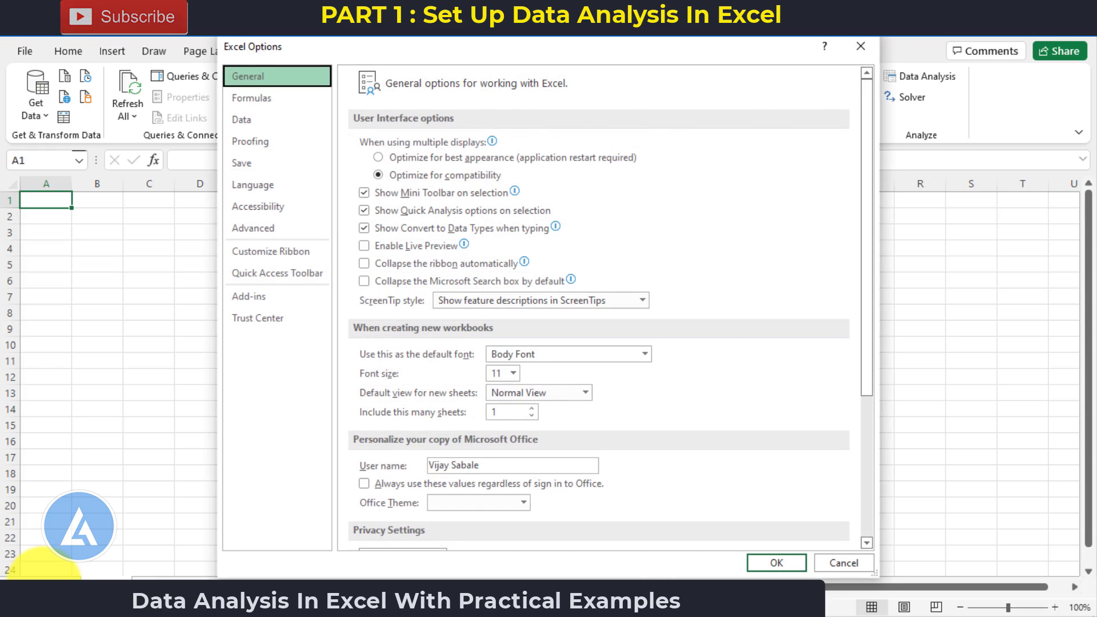
{"action": "left_click", "coordinate": [258, 317]}
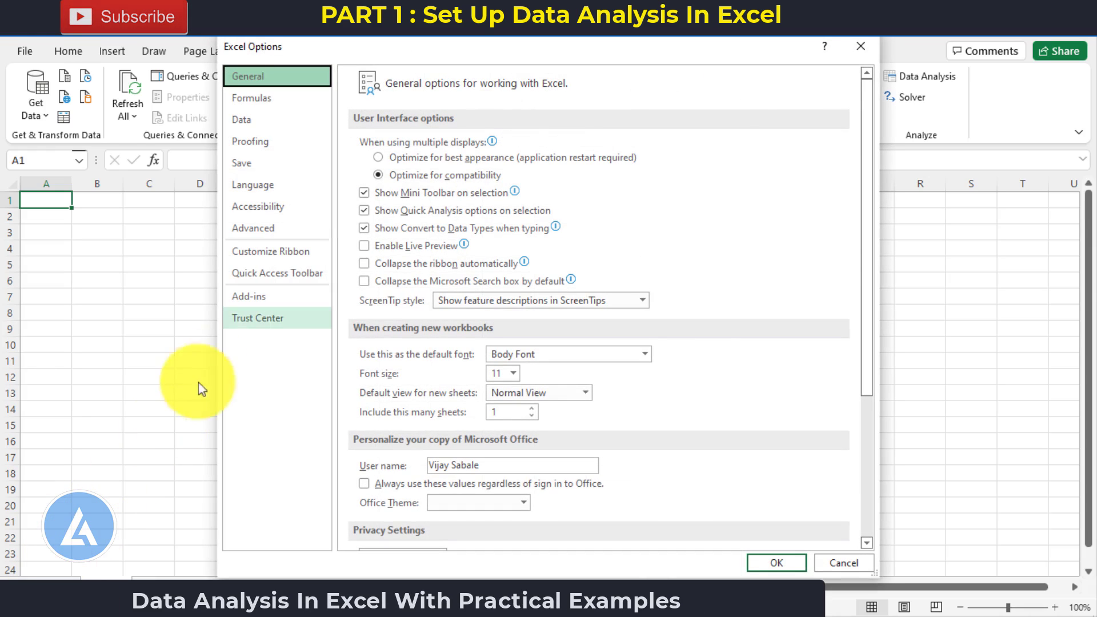
{"action": "left_click", "coordinate": [249, 296]}
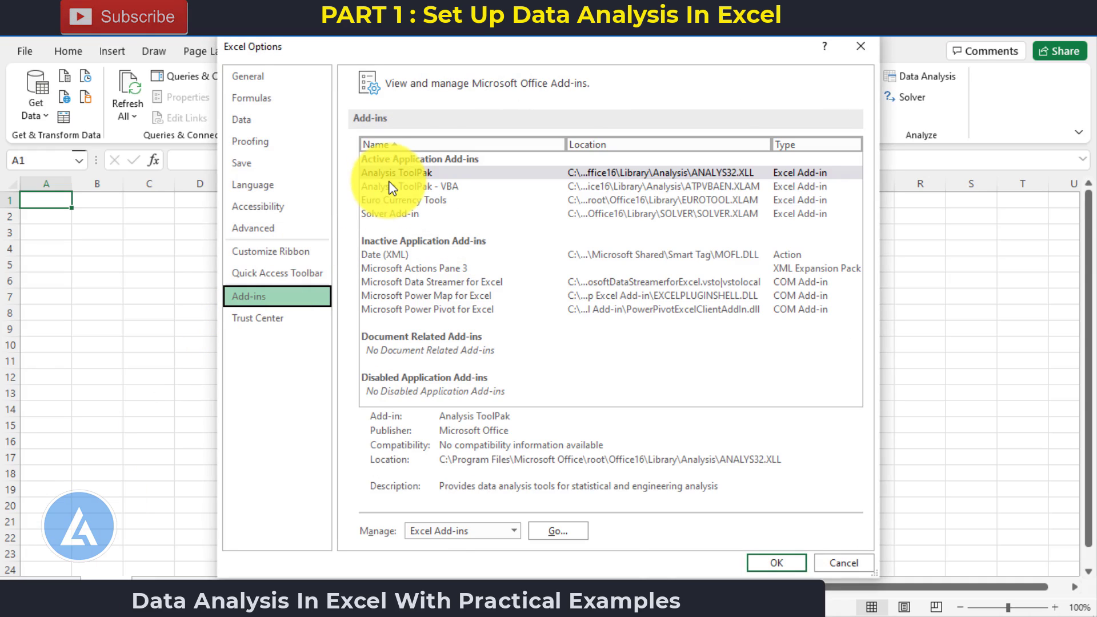
{"action": "mouse_move", "coordinate": [448, 224]}
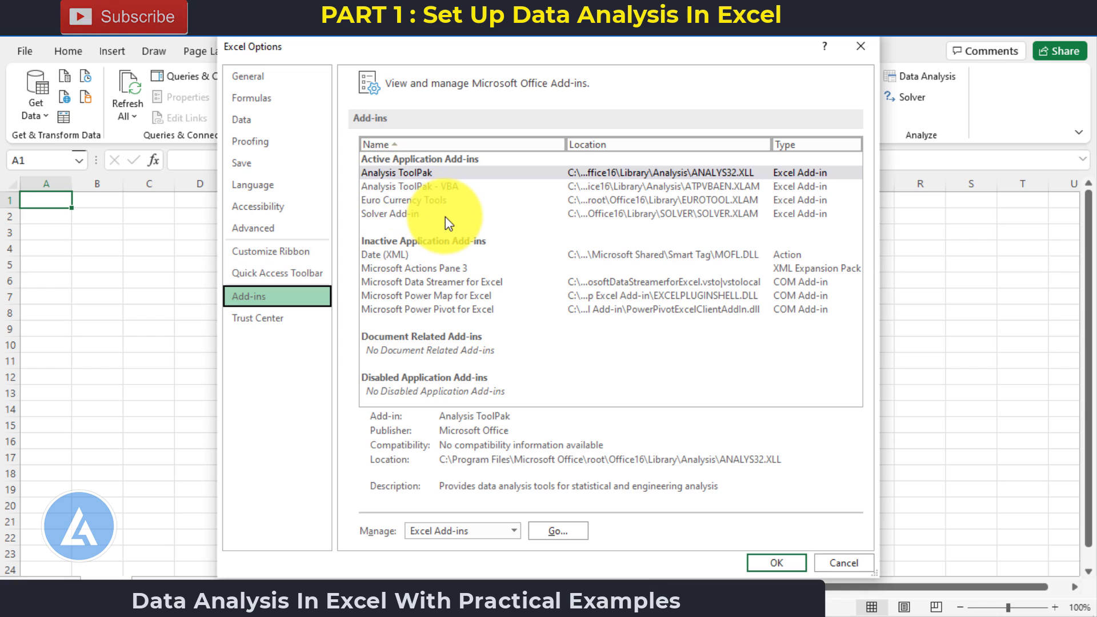
{"action": "mouse_move", "coordinate": [430, 204]}
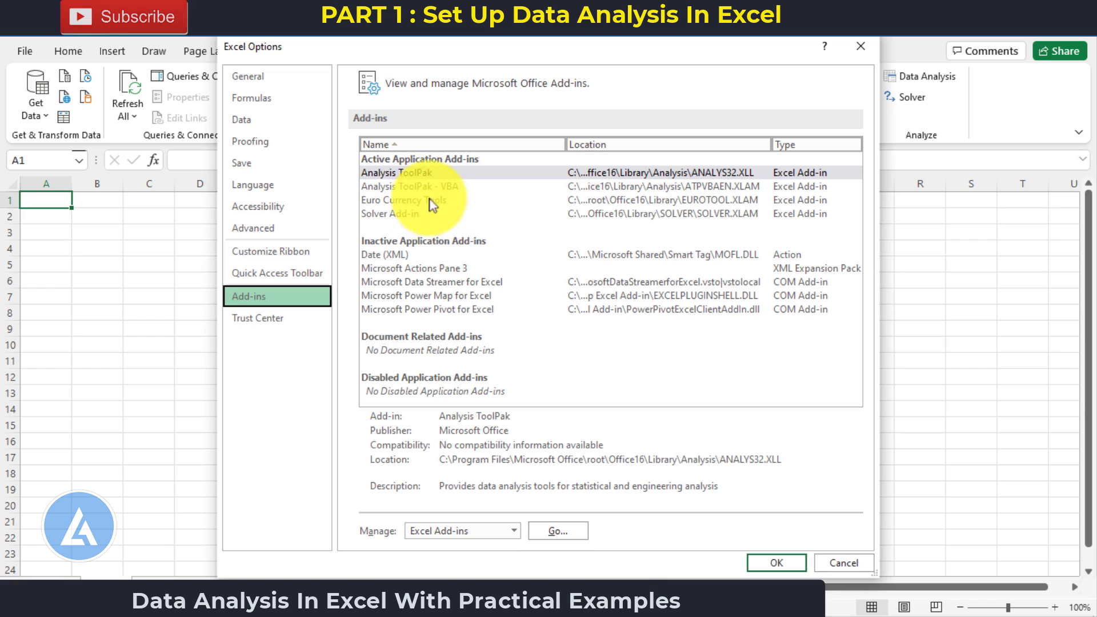
Select Analysis ToolPak and set the Manage dropdown to Excel Add-ins
{"action": "left_click", "coordinate": [399, 173]}
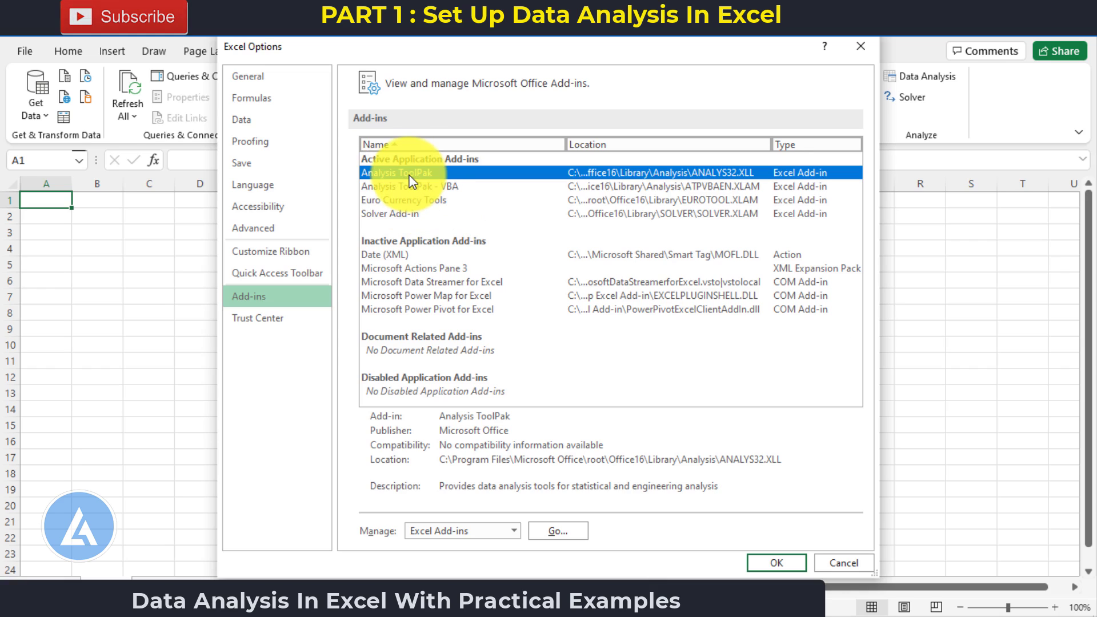
{"action": "mouse_move", "coordinate": [381, 539]}
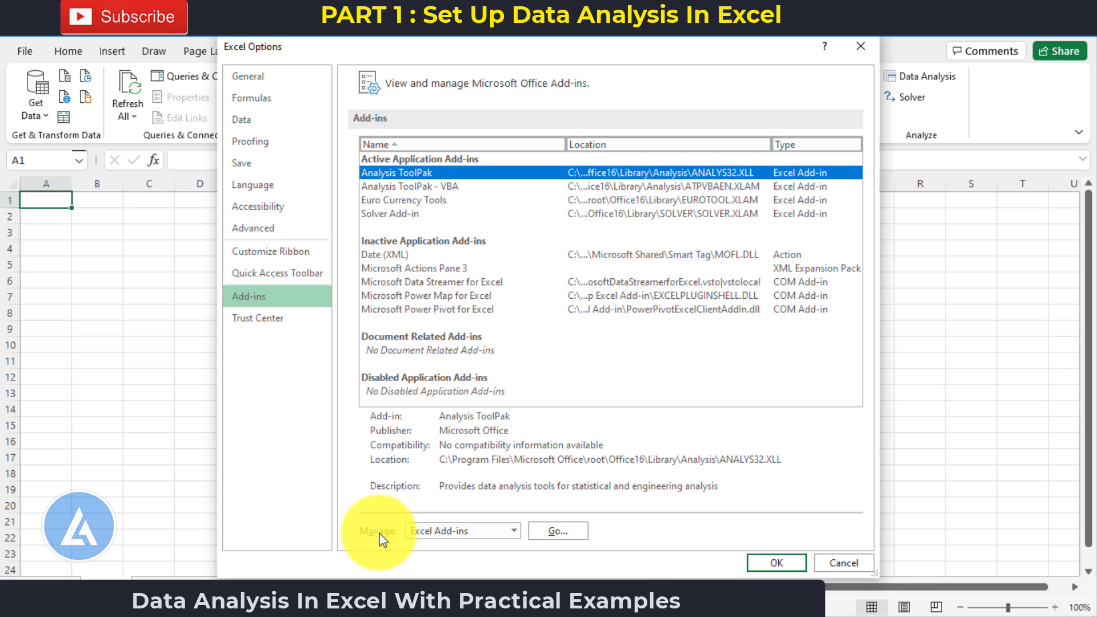
{"action": "left_click", "coordinate": [514, 530]}
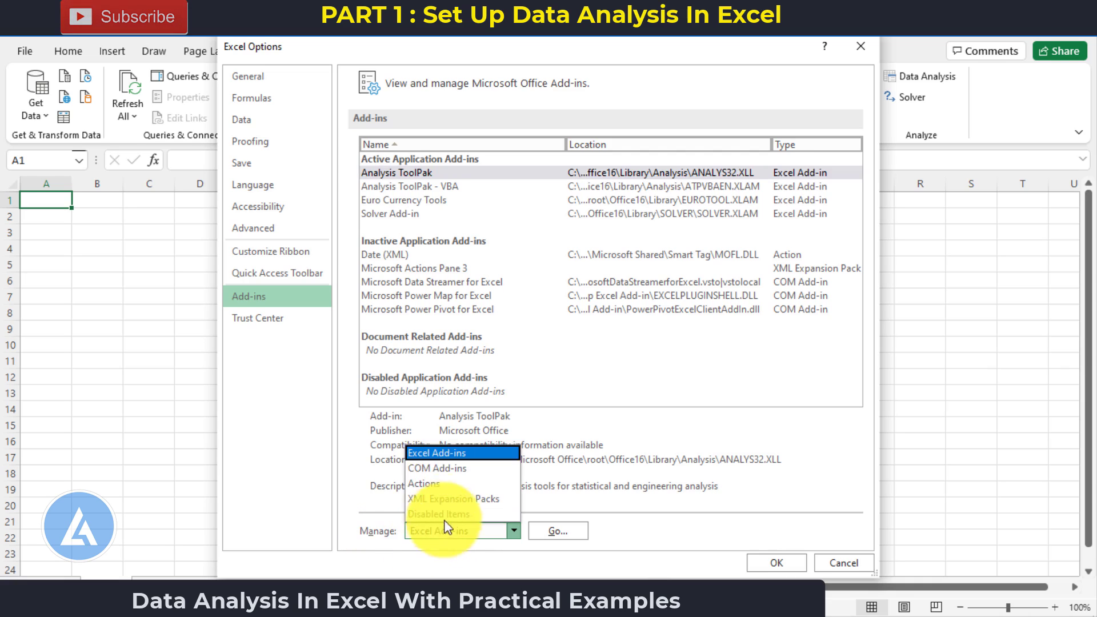
{"action": "left_click", "coordinate": [436, 453]}
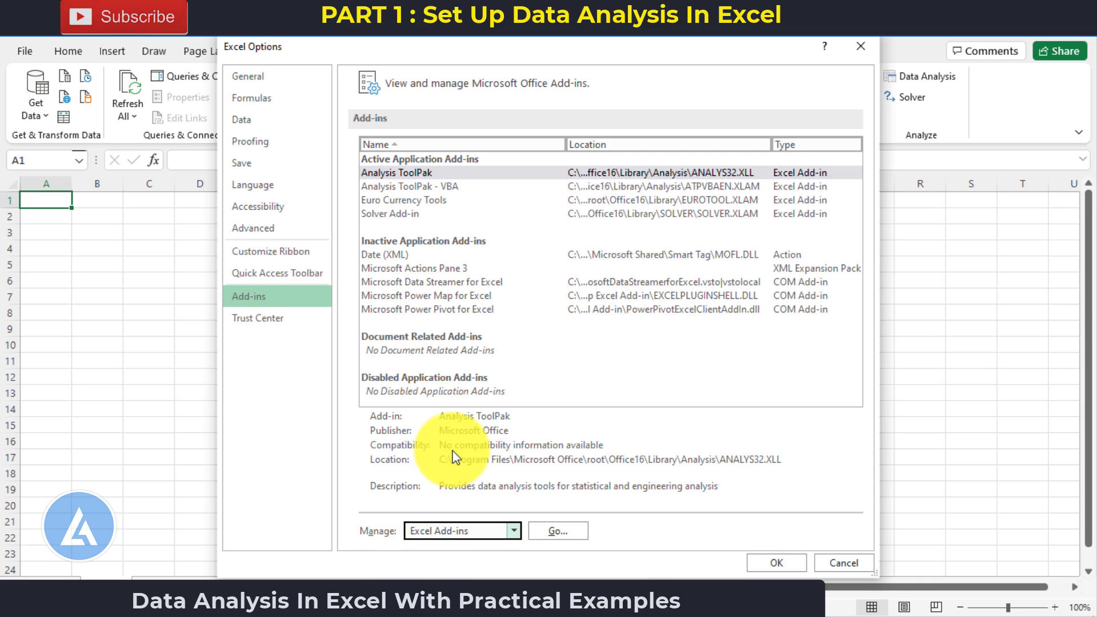
Open the Add-ins dialog listing Analysis ToolPak, Analysis ToolPak - VBA, Euro Currency Tools and Solver as checked
{"action": "left_click", "coordinate": [556, 530]}
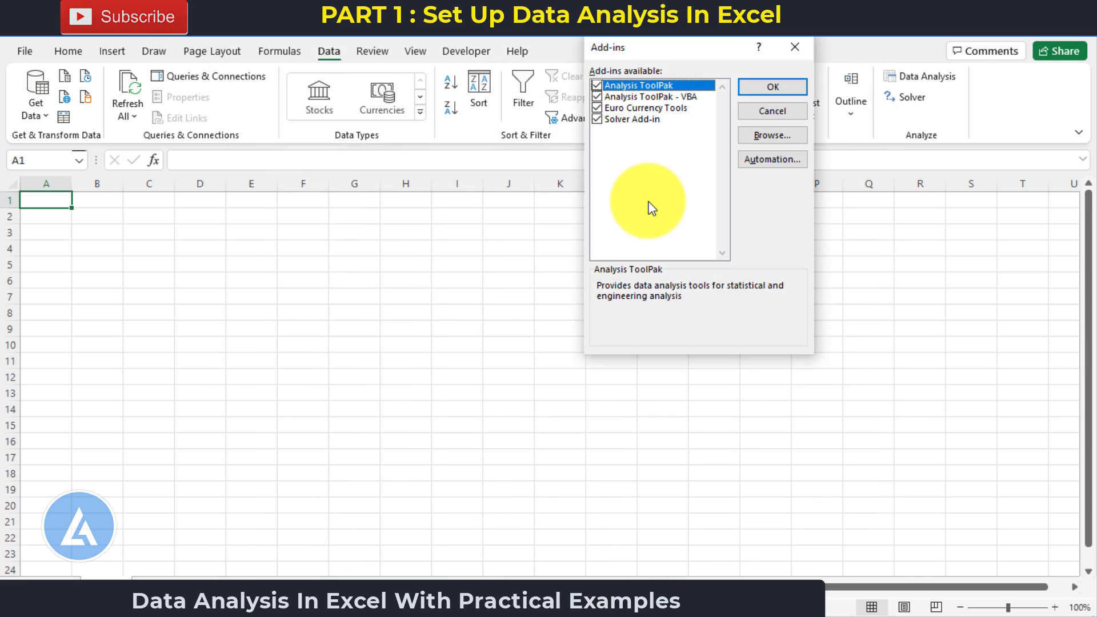
{"action": "mouse_move", "coordinate": [641, 97]}
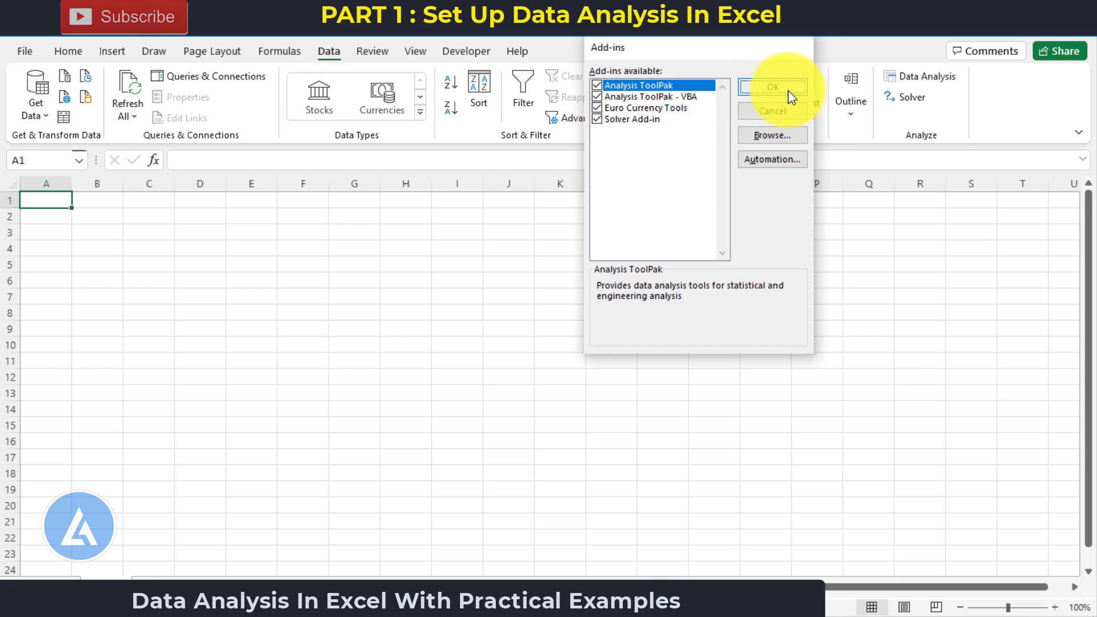
Confirm the Add-ins dialog and view the Solver tooltip under Data > Analyze
{"action": "left_click", "coordinate": [772, 87]}
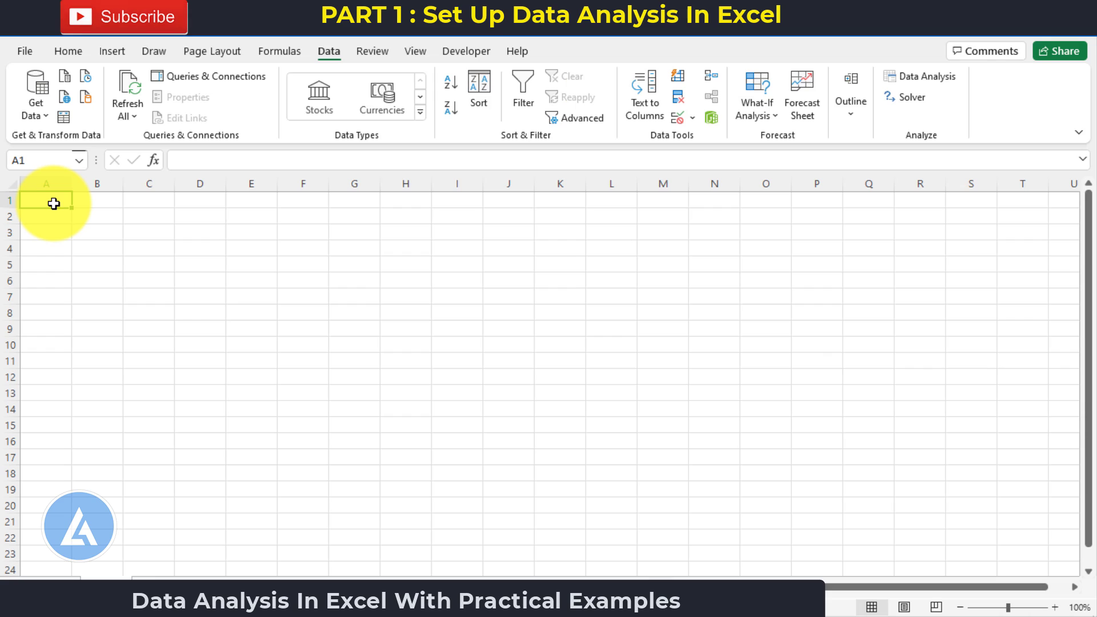
{"action": "mouse_move", "coordinate": [330, 57]}
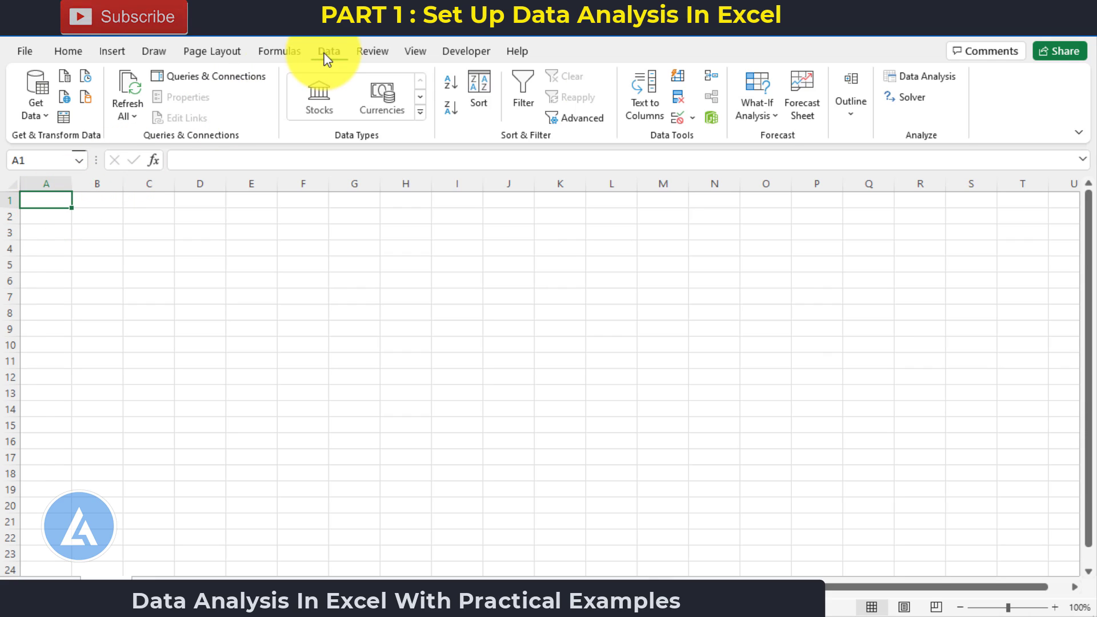
{"action": "mouse_move", "coordinate": [917, 156]}
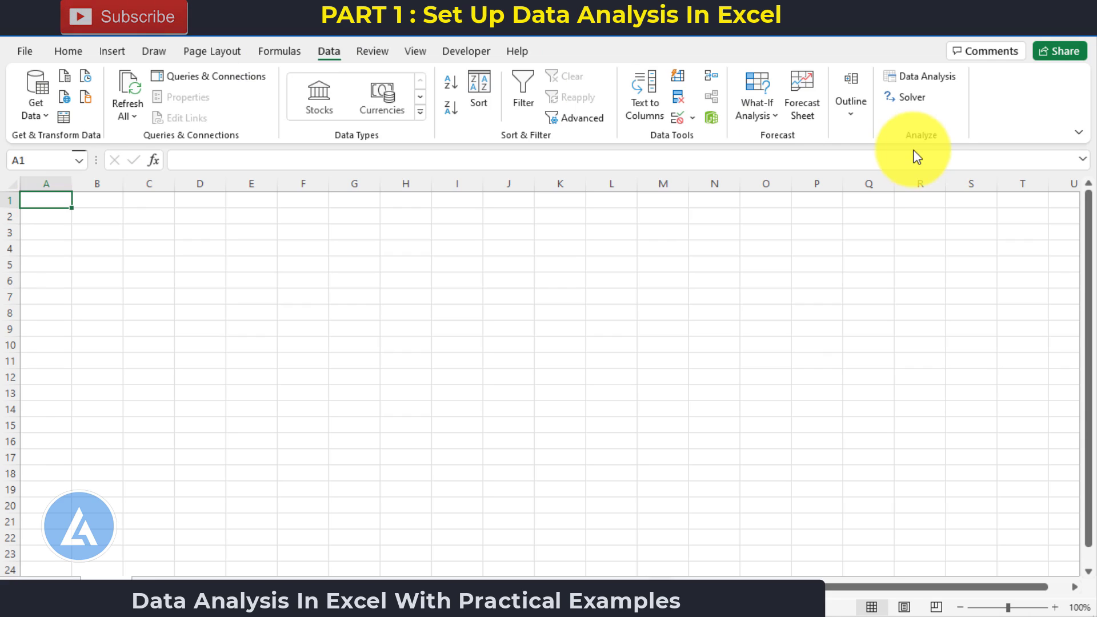
{"action": "mouse_move", "coordinate": [931, 107]}
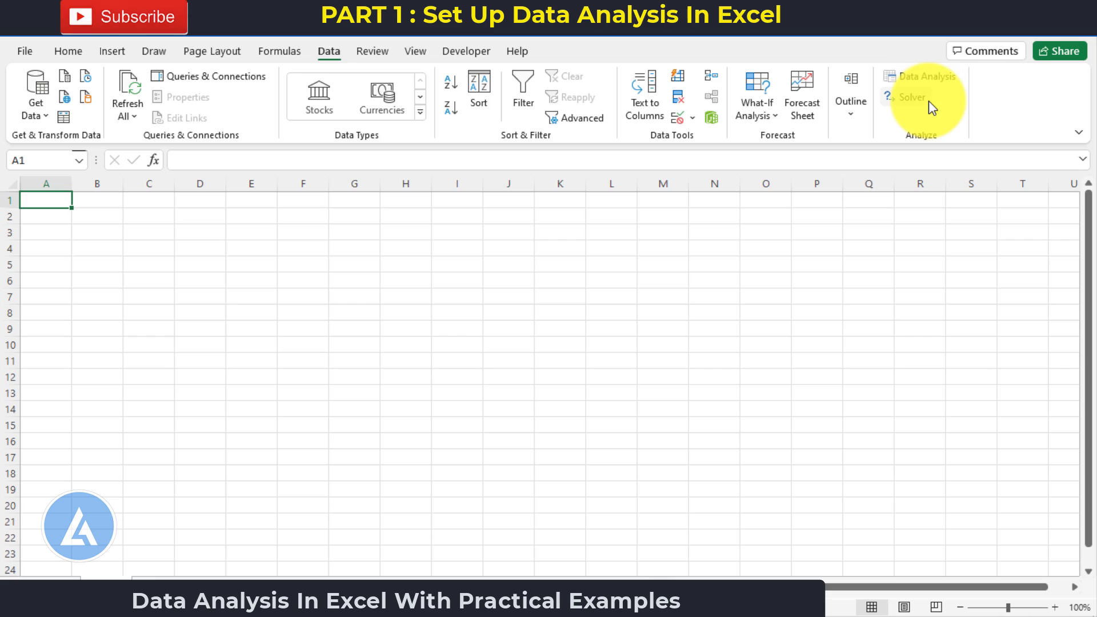
{"action": "mouse_move", "coordinate": [913, 97]}
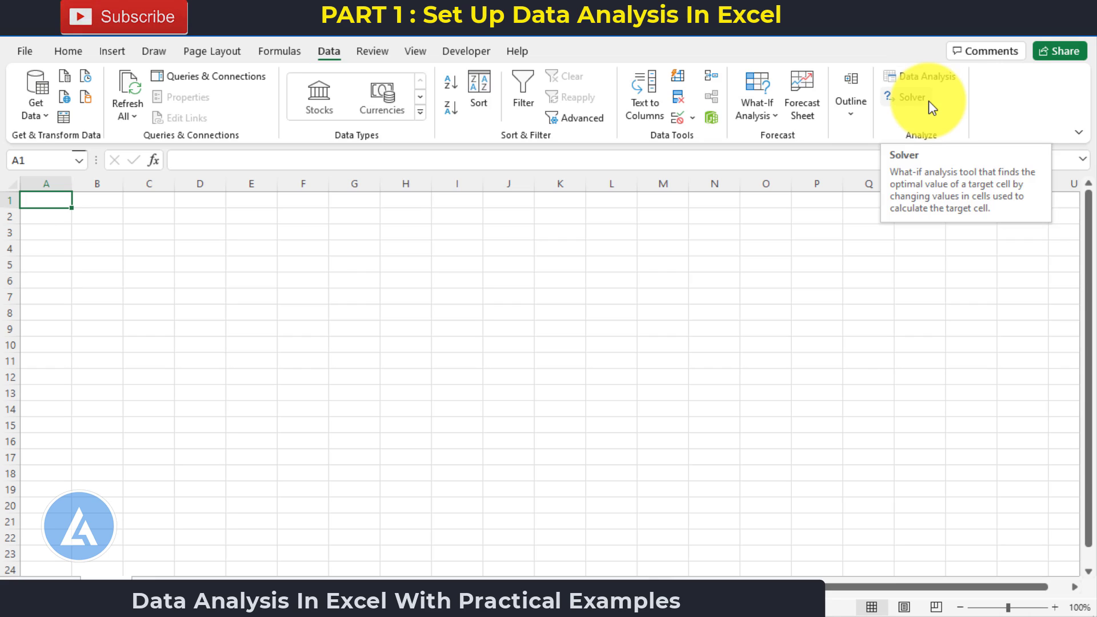
{"action": "left_click", "coordinate": [971, 280]}
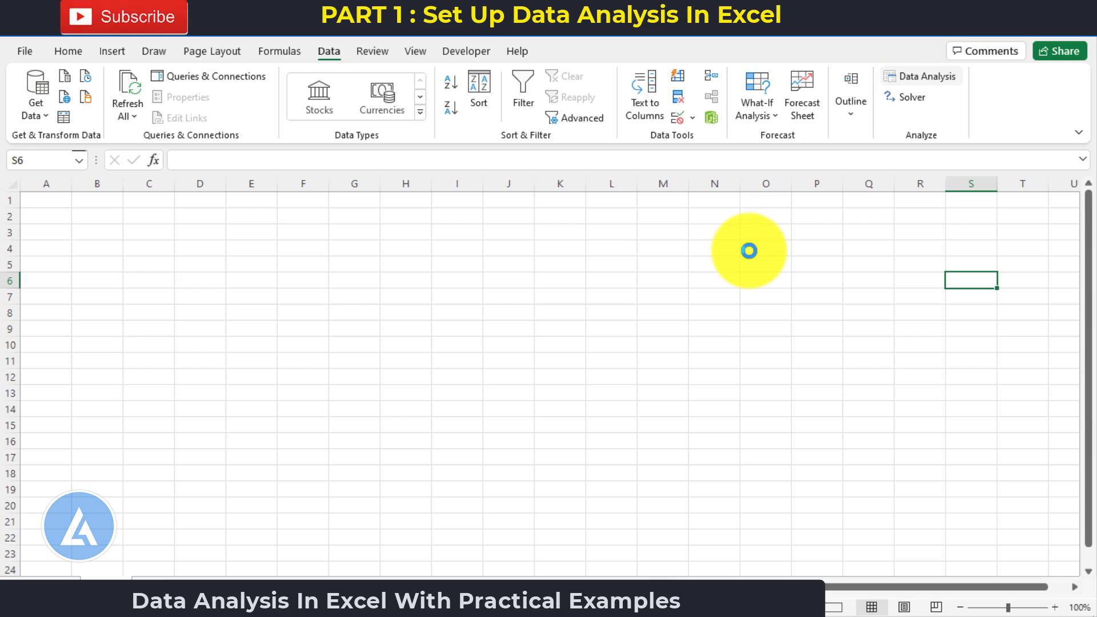
Open Data Analysis and highlight the three ANOVA tools, Correlation, Covariance and Descriptive Statistics
{"action": "left_click", "coordinate": [923, 76]}
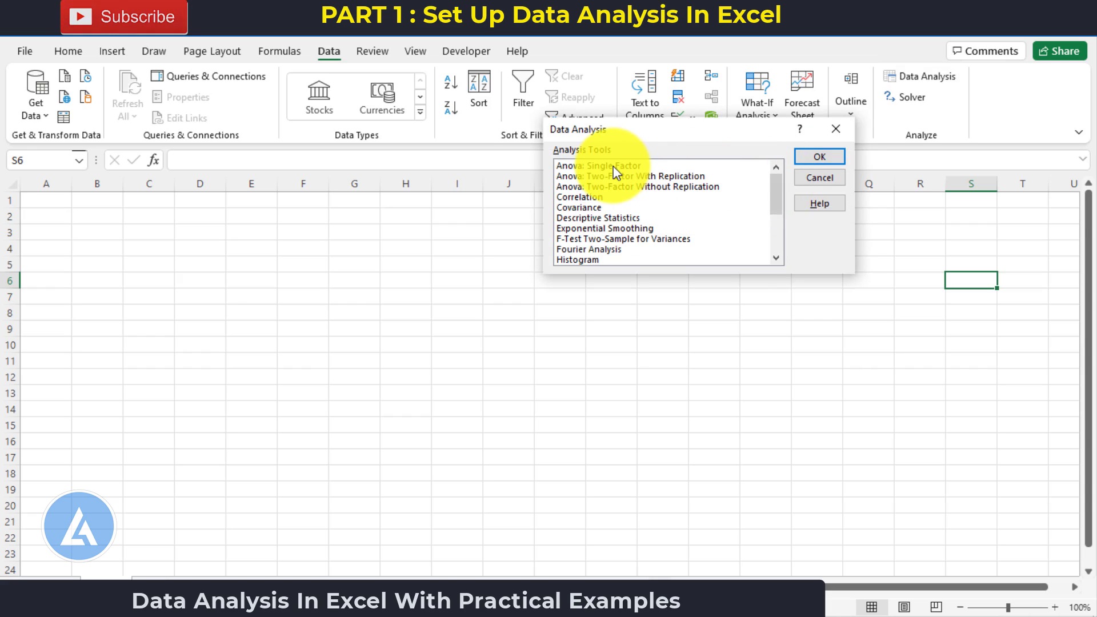
{"action": "left_click", "coordinate": [598, 165]}
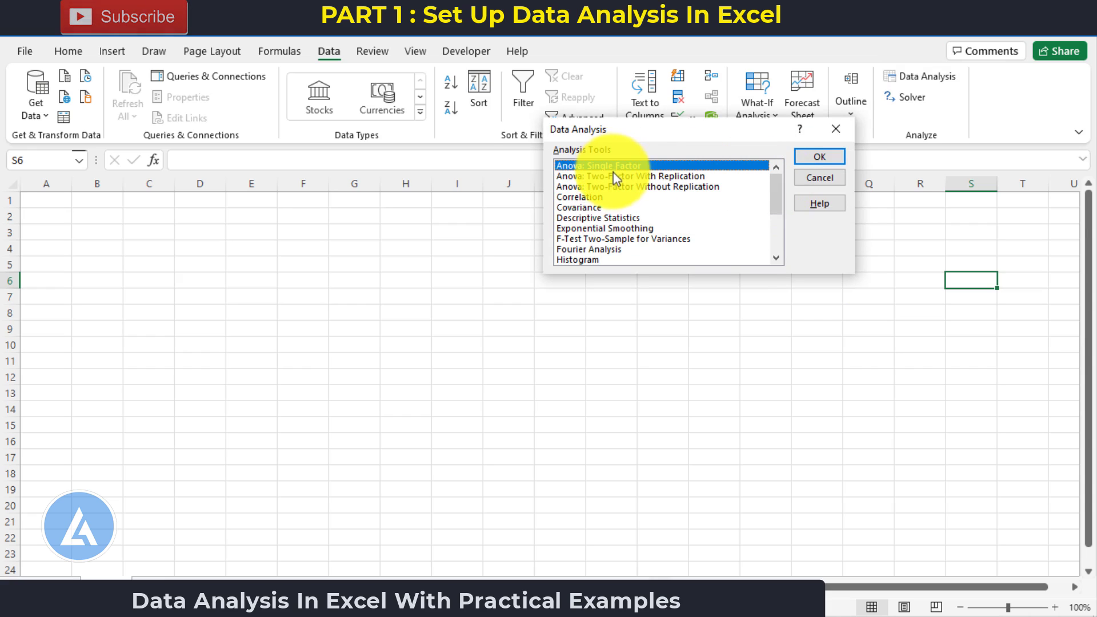
{"action": "left_click", "coordinate": [633, 176]}
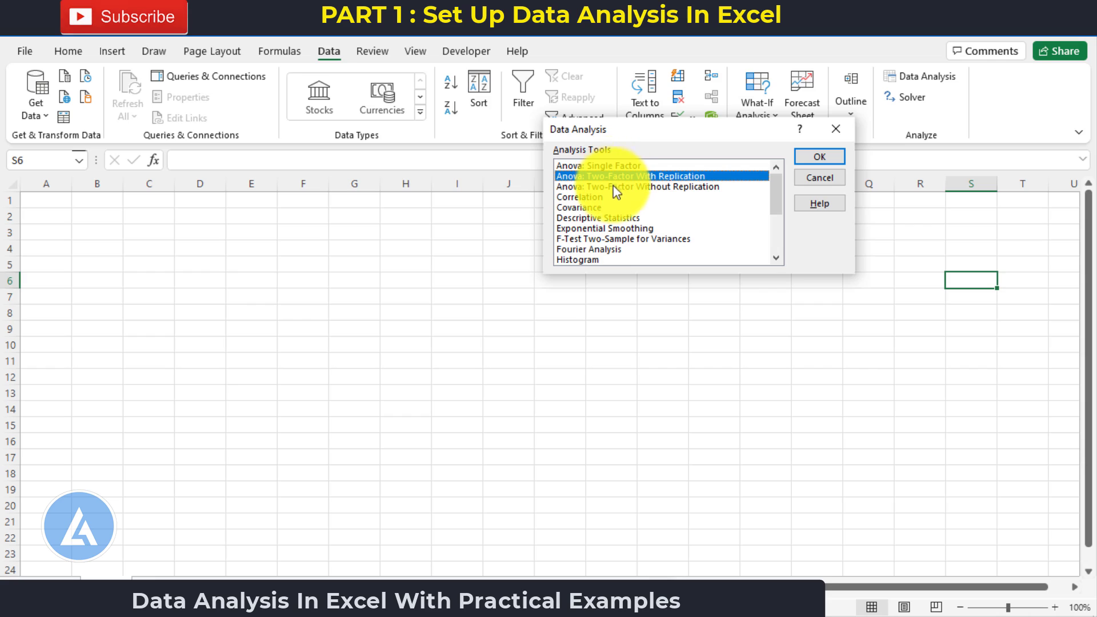
{"action": "left_click", "coordinate": [636, 186]}
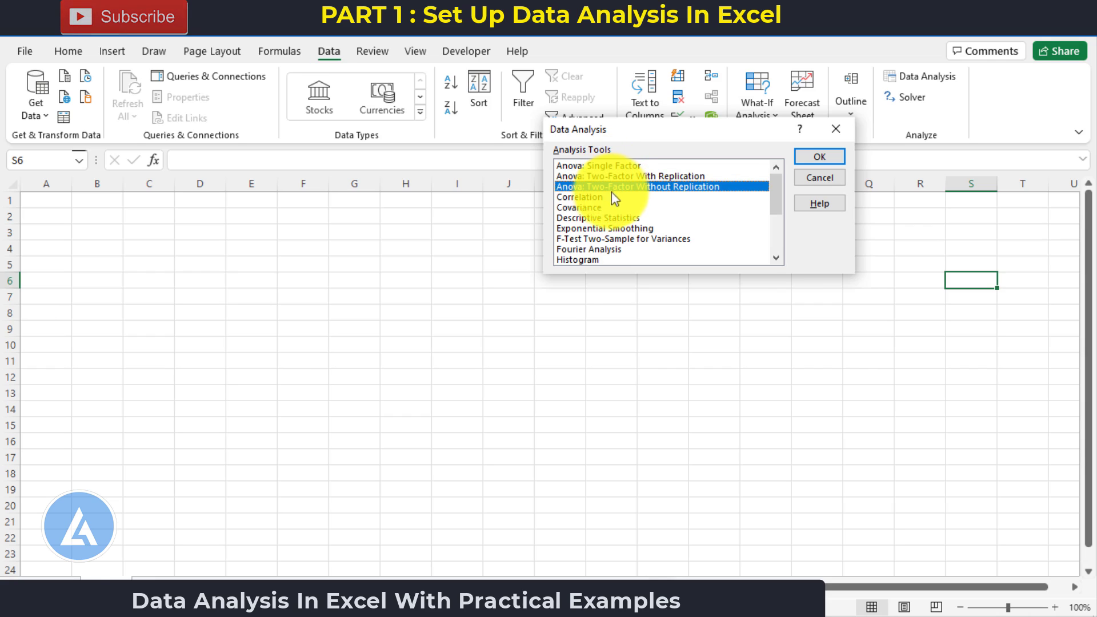
{"action": "left_click", "coordinate": [578, 197]}
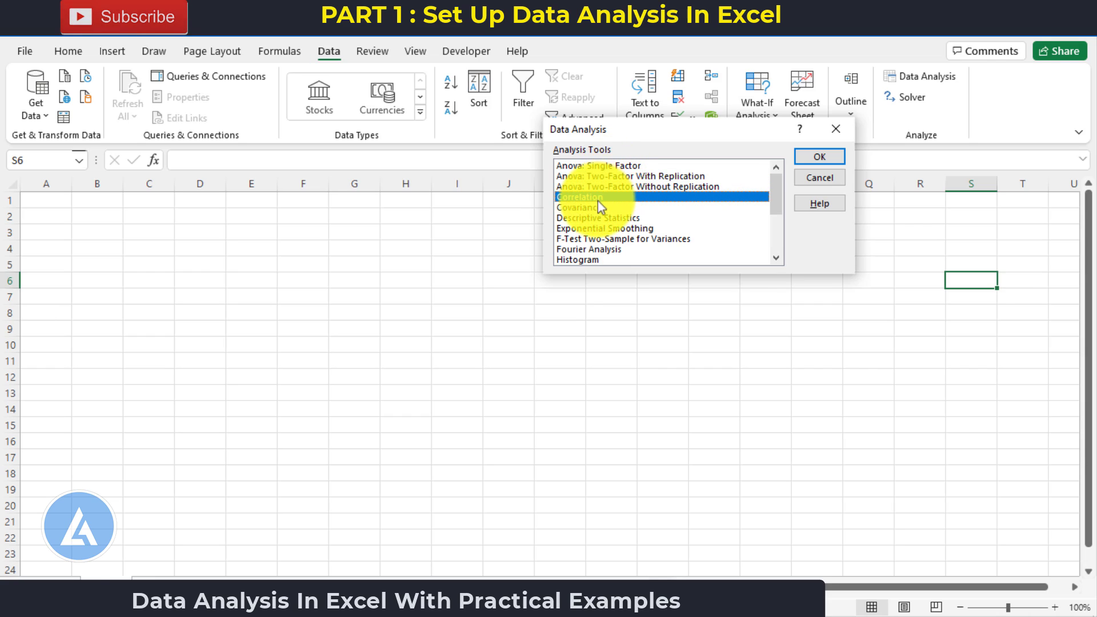
{"action": "left_click", "coordinate": [590, 206]}
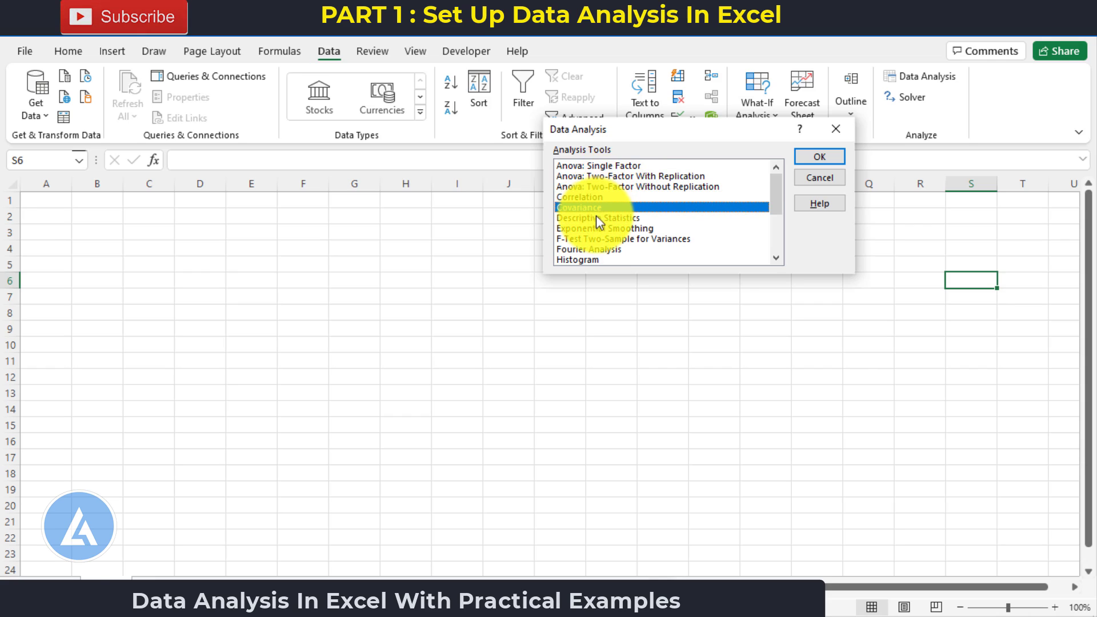
{"action": "left_click", "coordinate": [596, 218]}
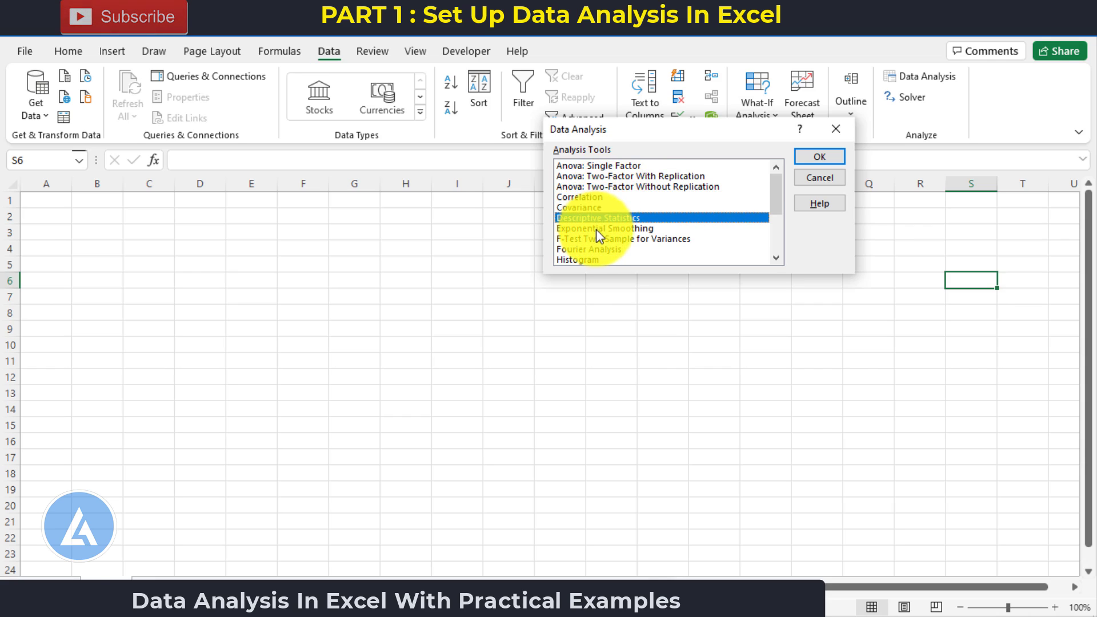
Browse the tools list from Exponential Smoothing further down, then scroll back up
{"action": "left_click", "coordinate": [623, 239]}
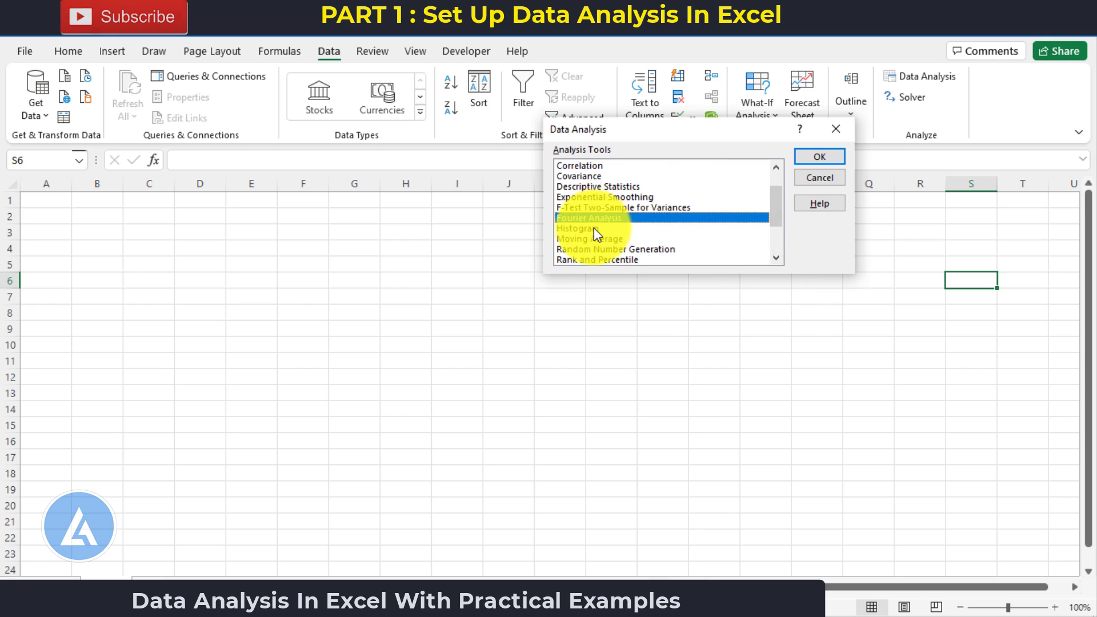
{"action": "left_click", "coordinate": [591, 239]}
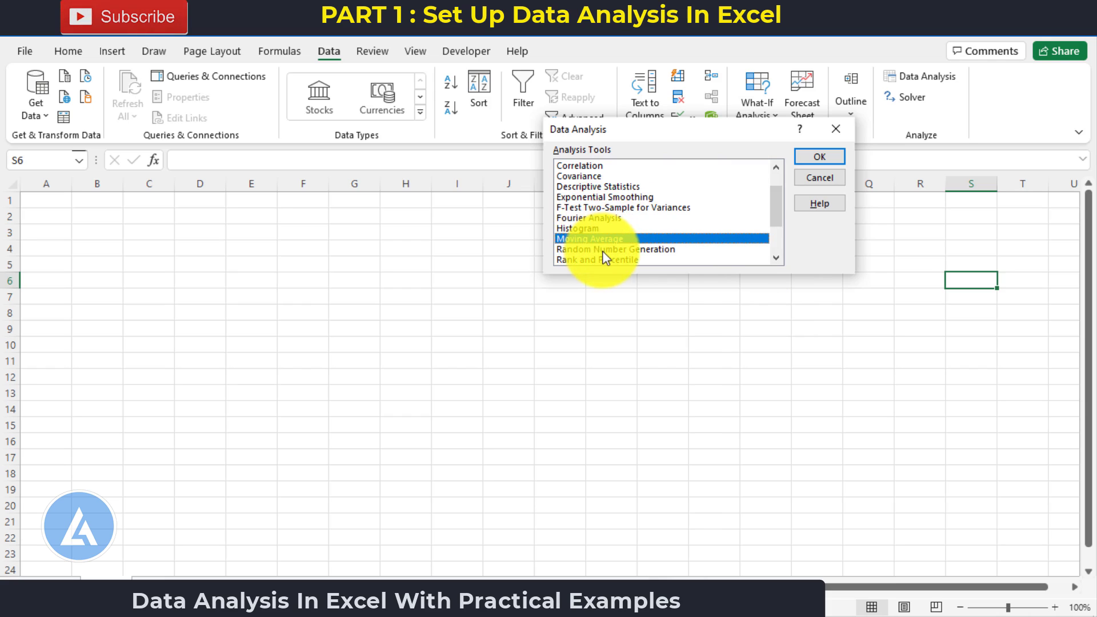
{"action": "left_click", "coordinate": [596, 259]}
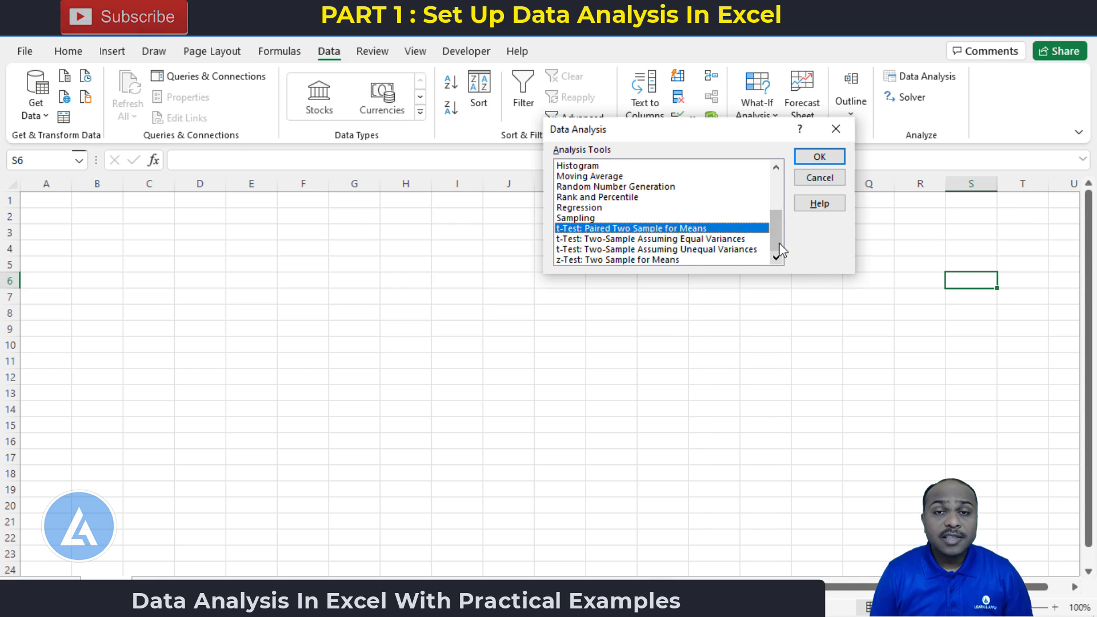
{"action": "scroll", "scroll_direction": "up", "scroll_amount": 3}
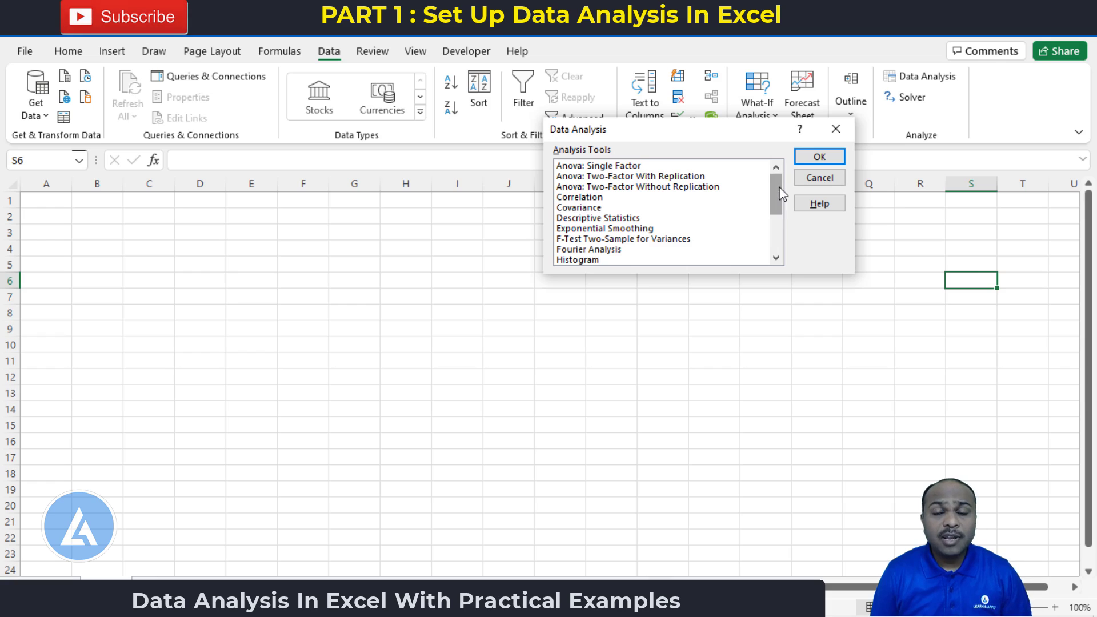